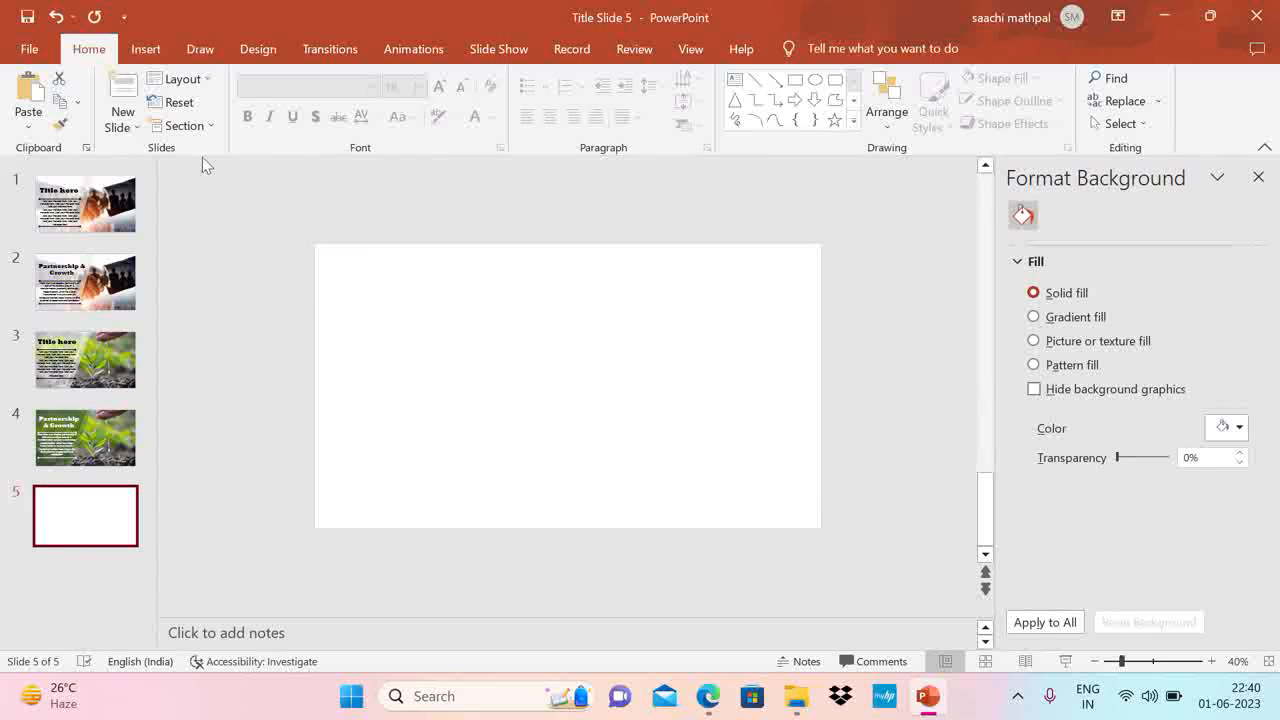
Step: Insert a Rectangle shape and draw it in blue across the entire fifth slide
click(318, 100)
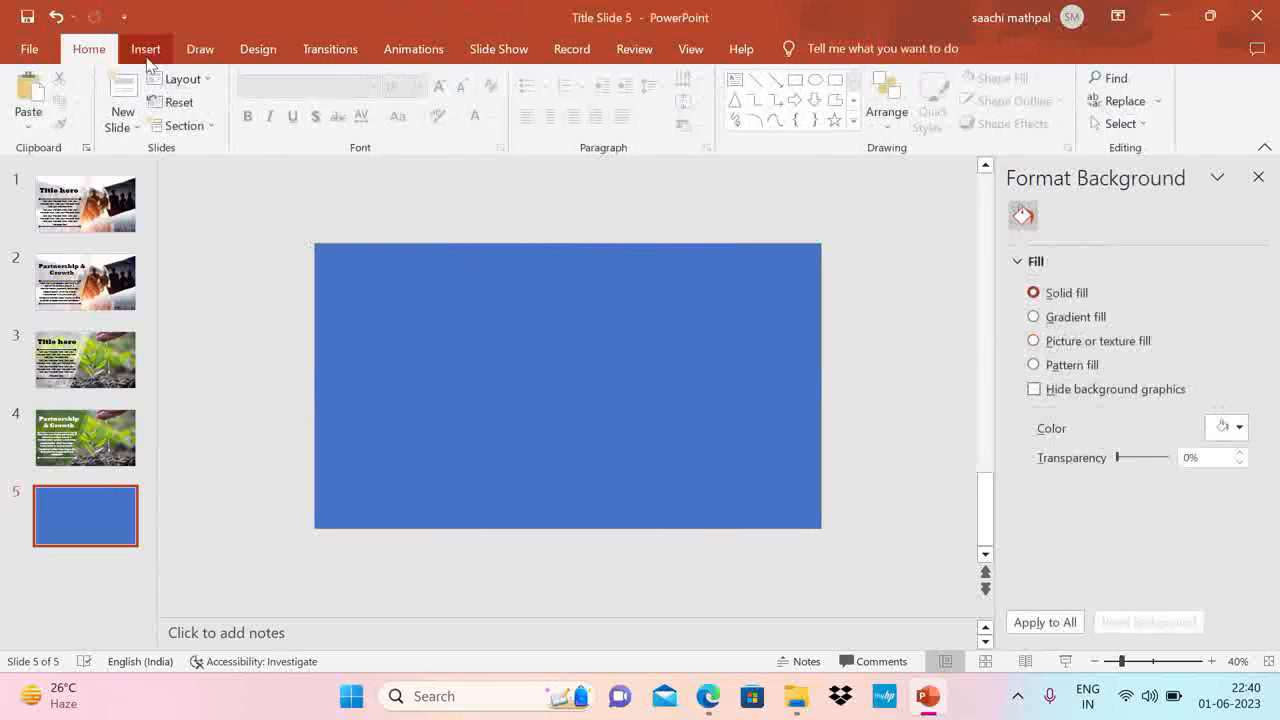
click(318, 100)
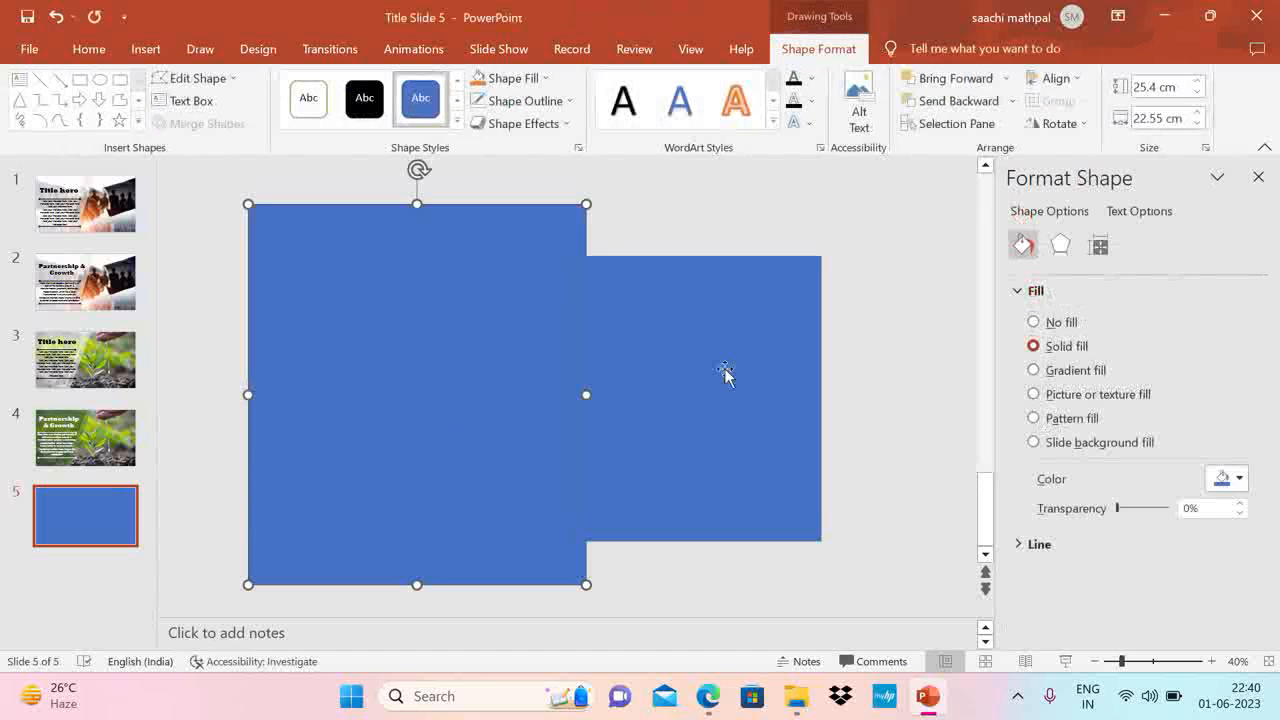
Step: Give the square a light orange fill with 40% transparency
click(518, 100)
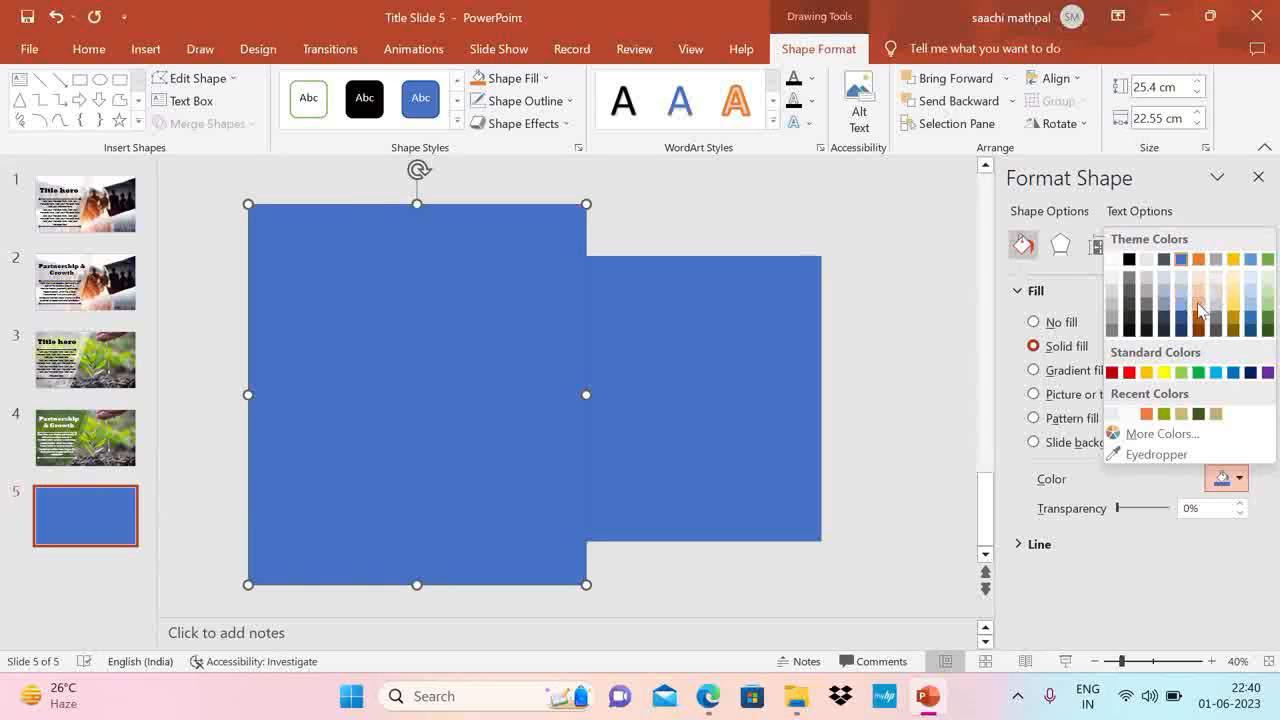
click(1199, 298)
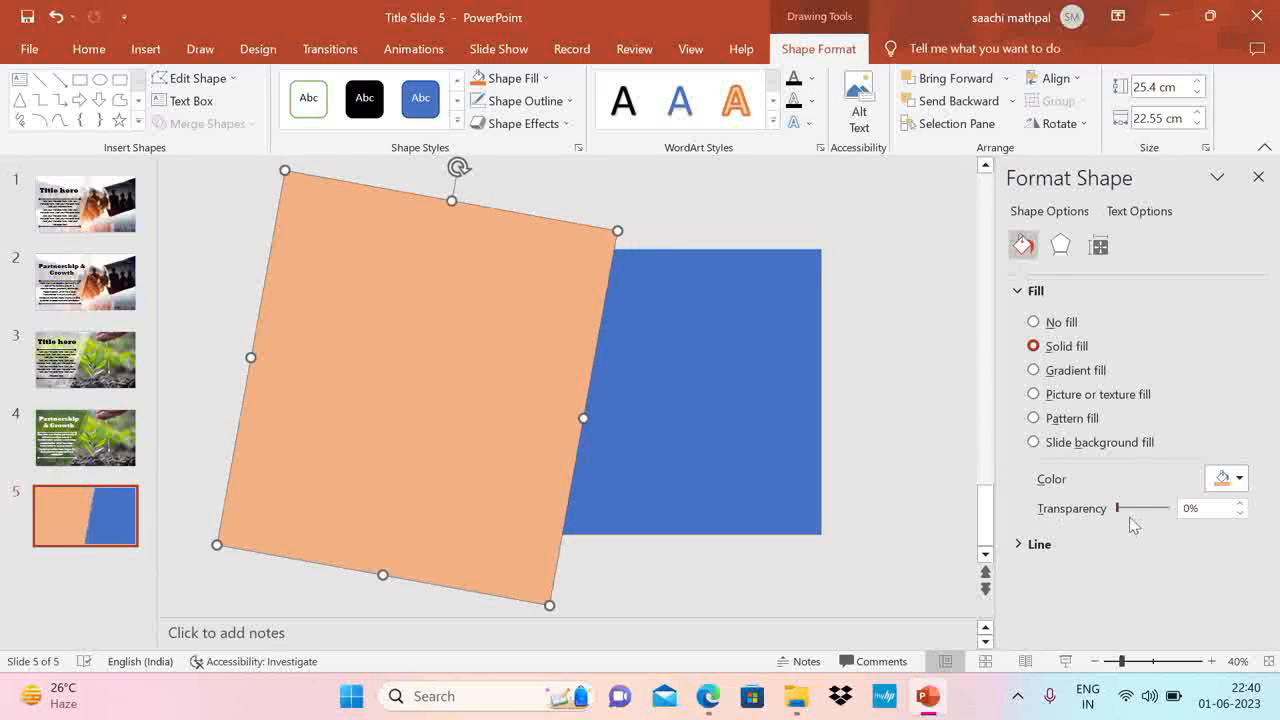
drag(1122, 509, 1135, 509)
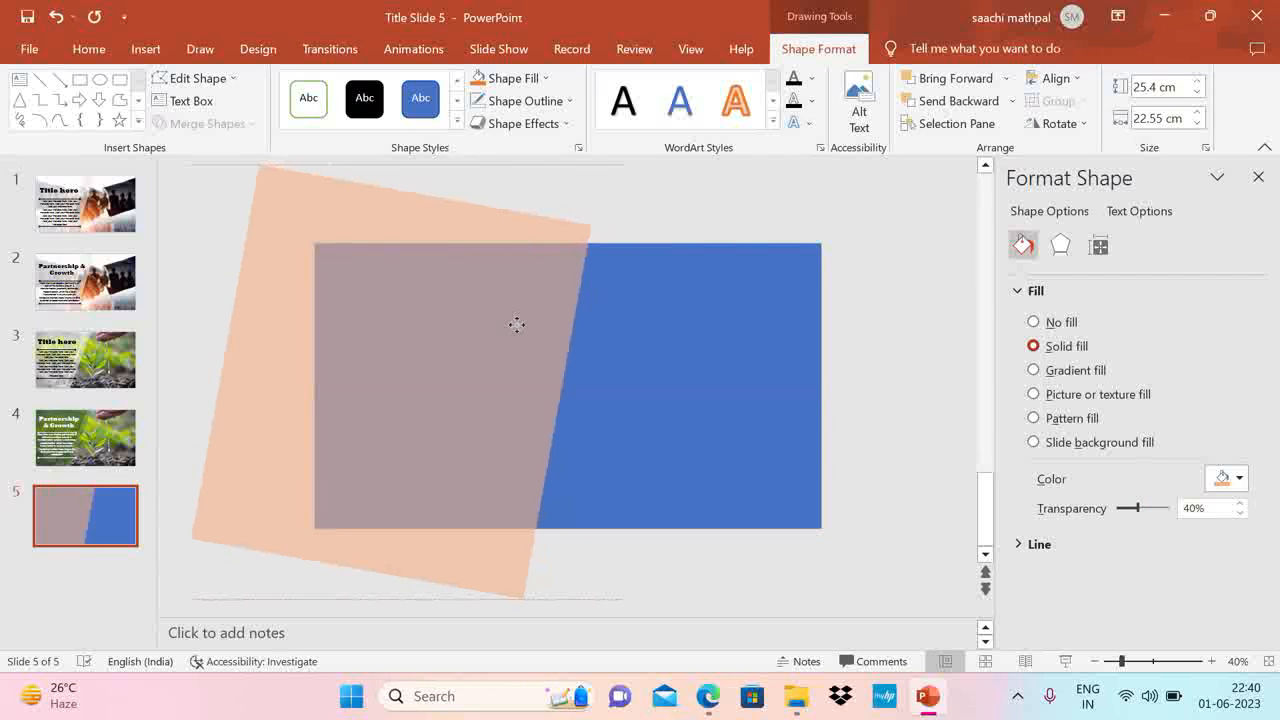
click(517, 324)
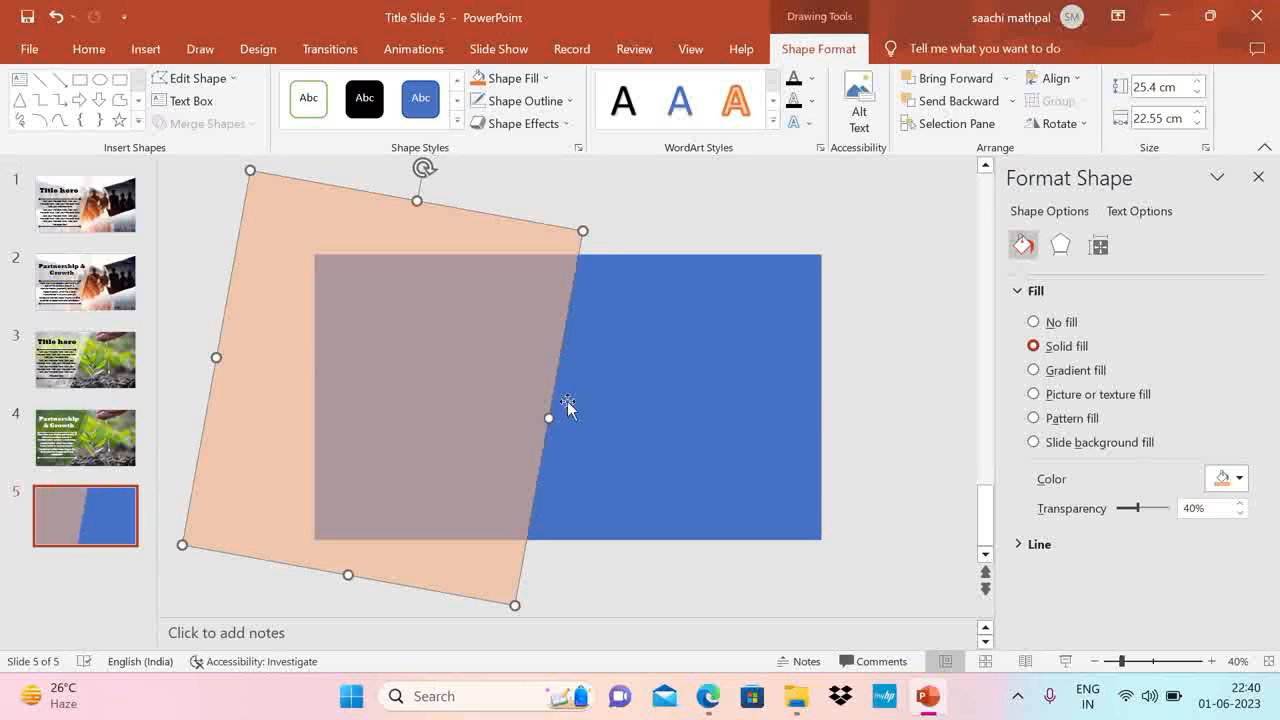
mouse_move(567, 408)
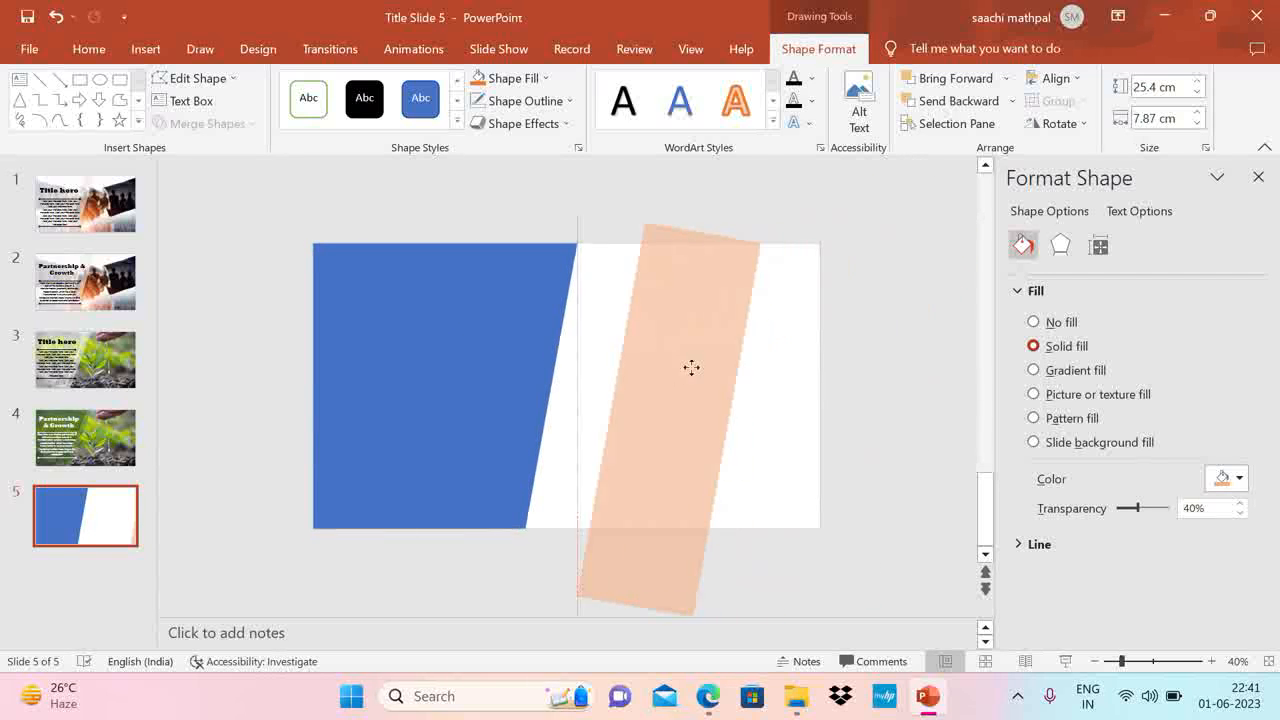
Step: Move the peach strip onto the blue shape's slanted edge and narrow it
drag(691, 367, 615, 352)
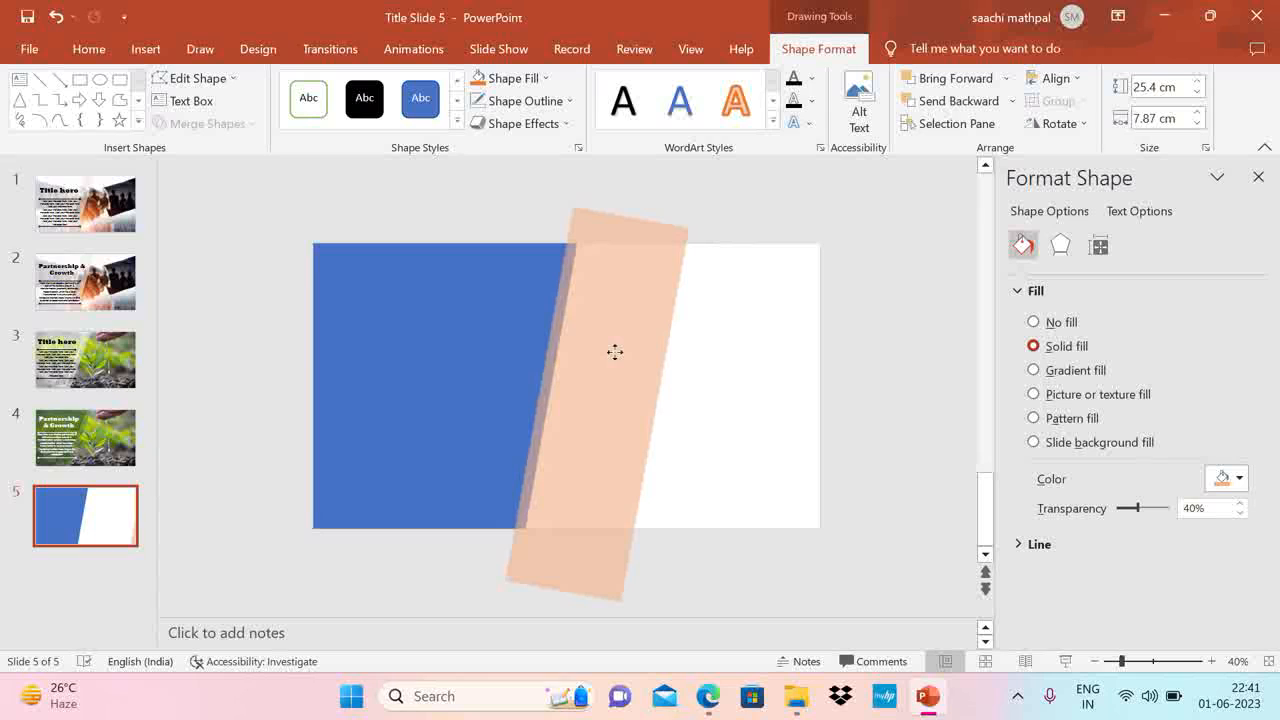
click(615, 352)
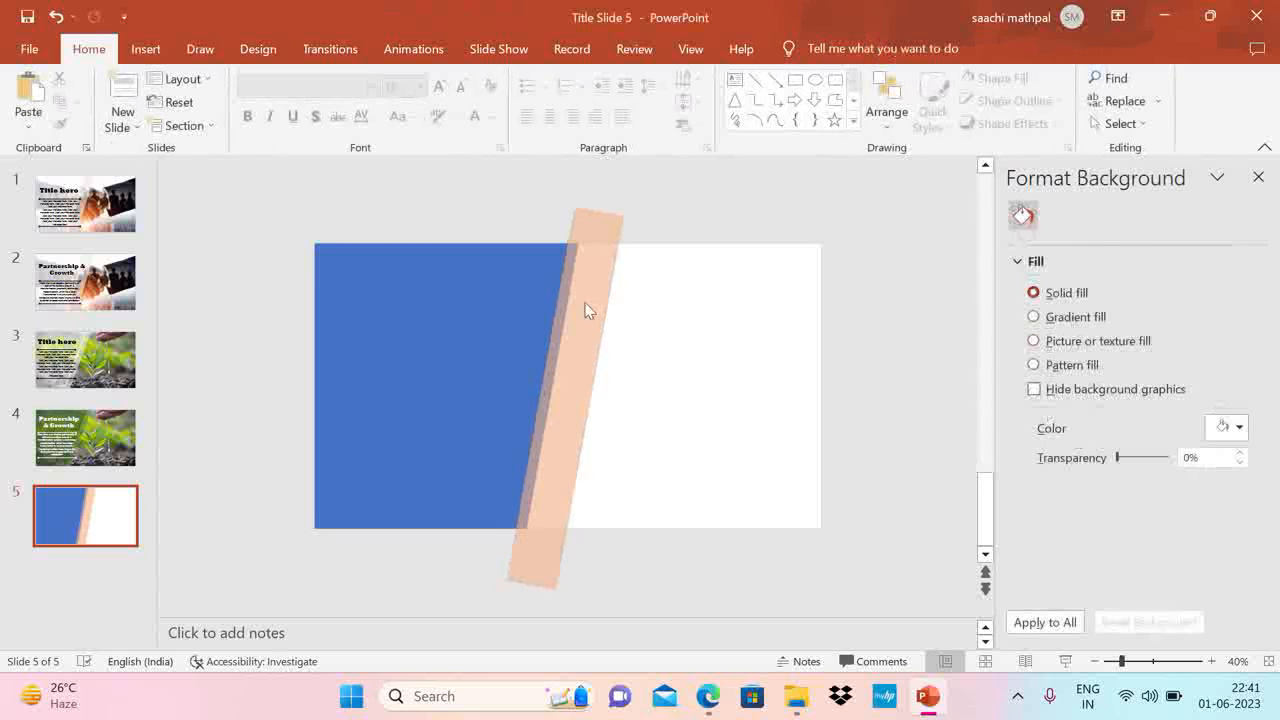
click(588, 322)
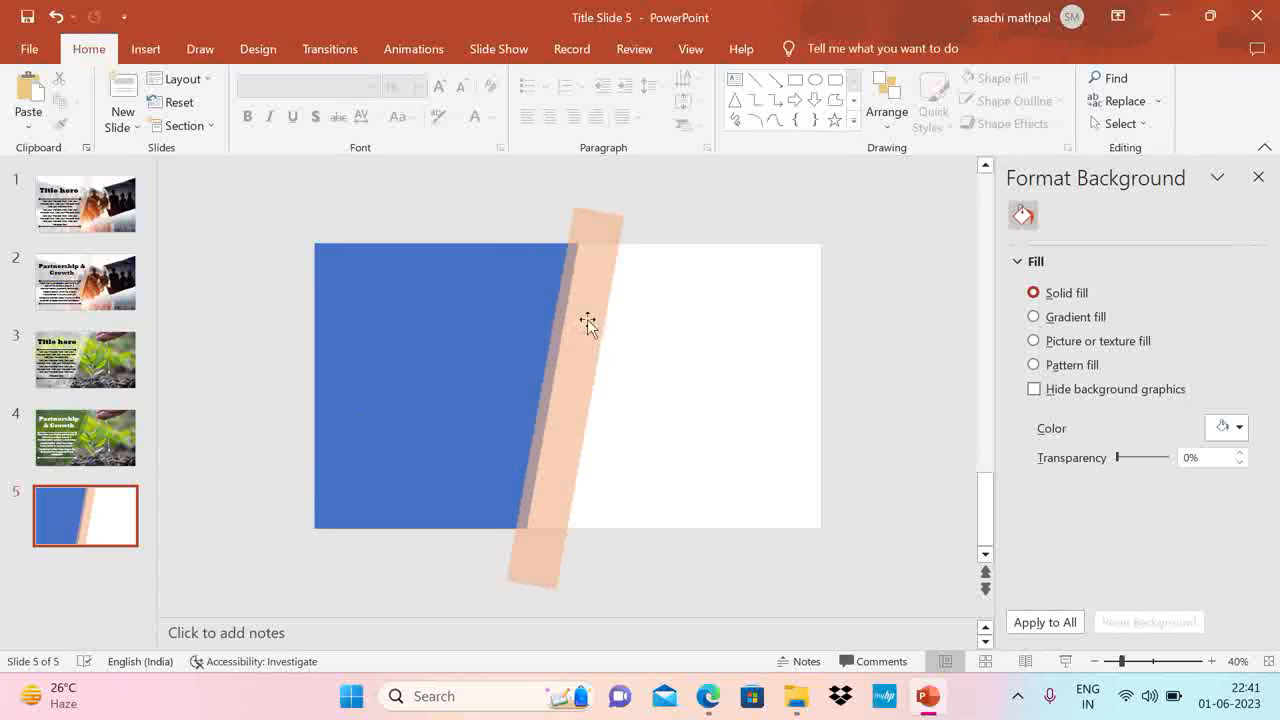
click(580, 320)
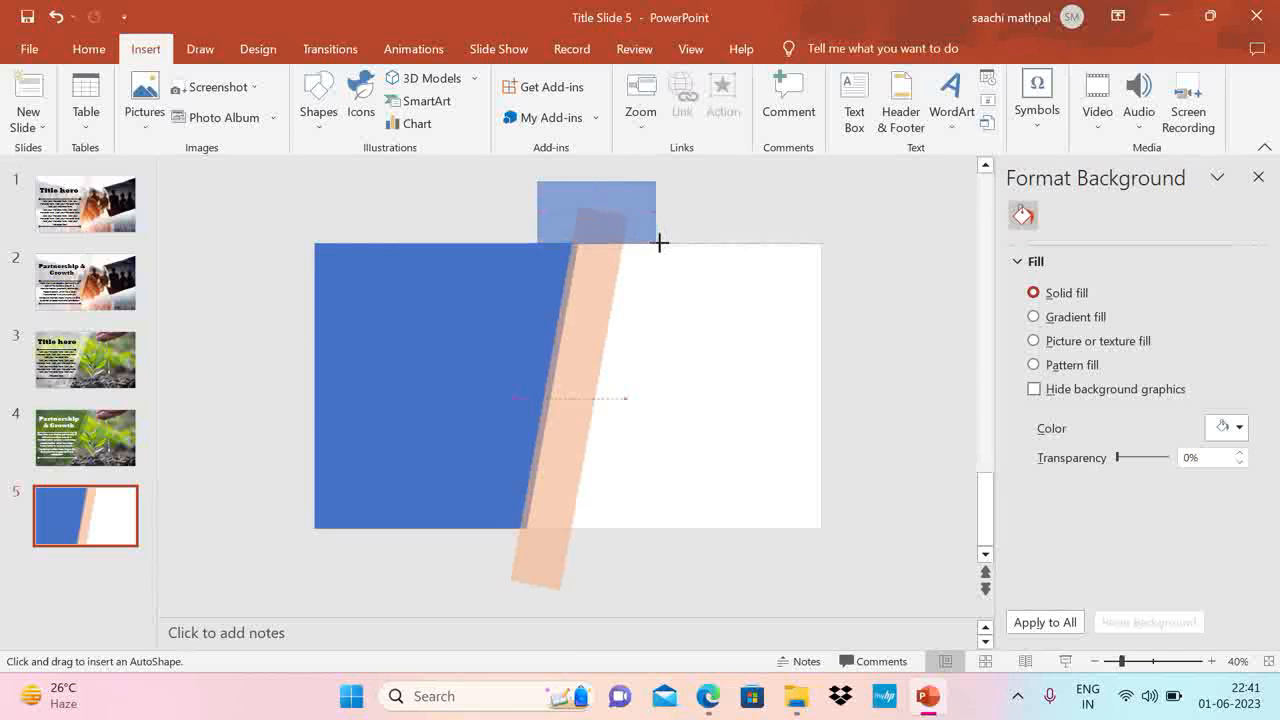
Step: Draw a rectangle over the strip's overhanging end and cut it away with Merge Shapes Subtract
click(519, 100)
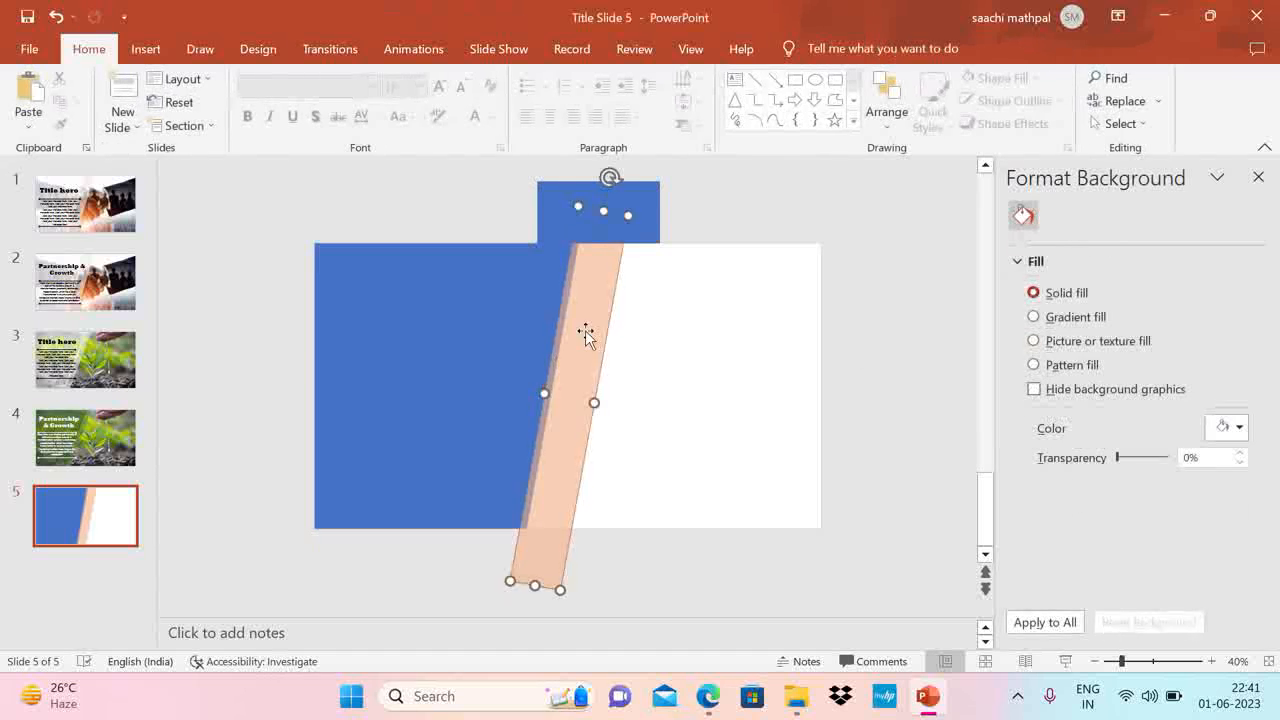
click(597, 210)
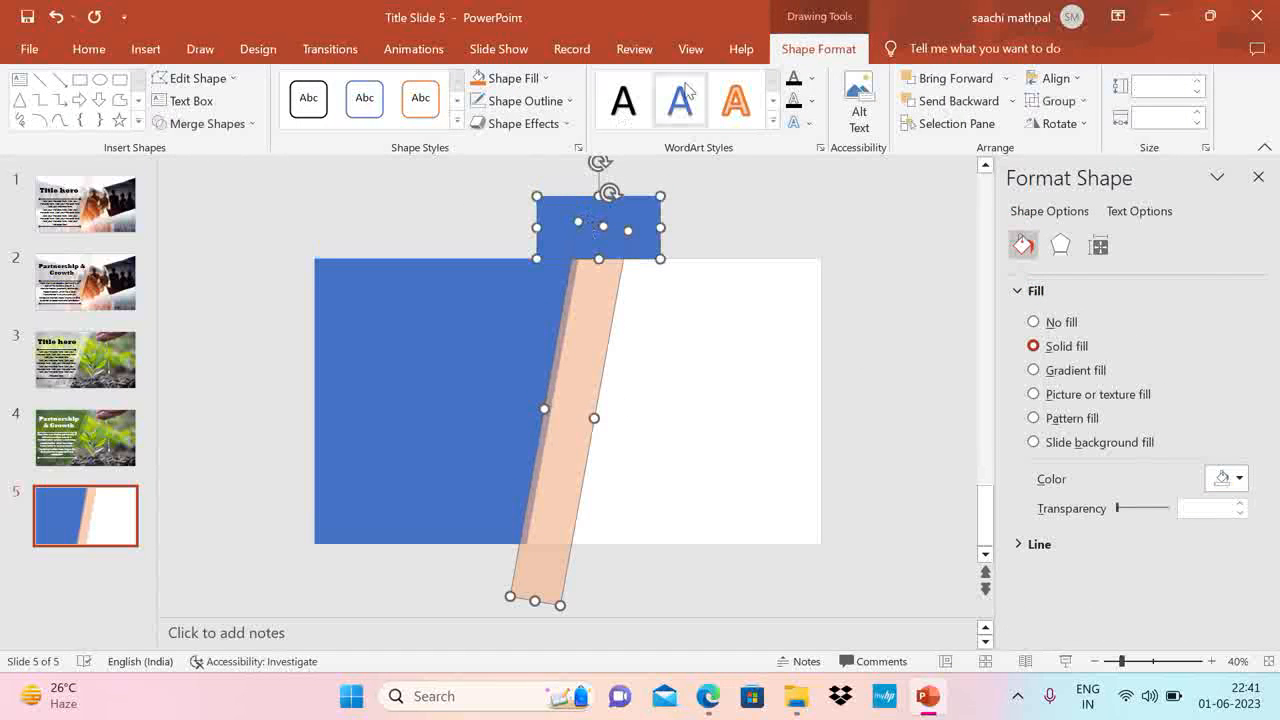
click(228, 255)
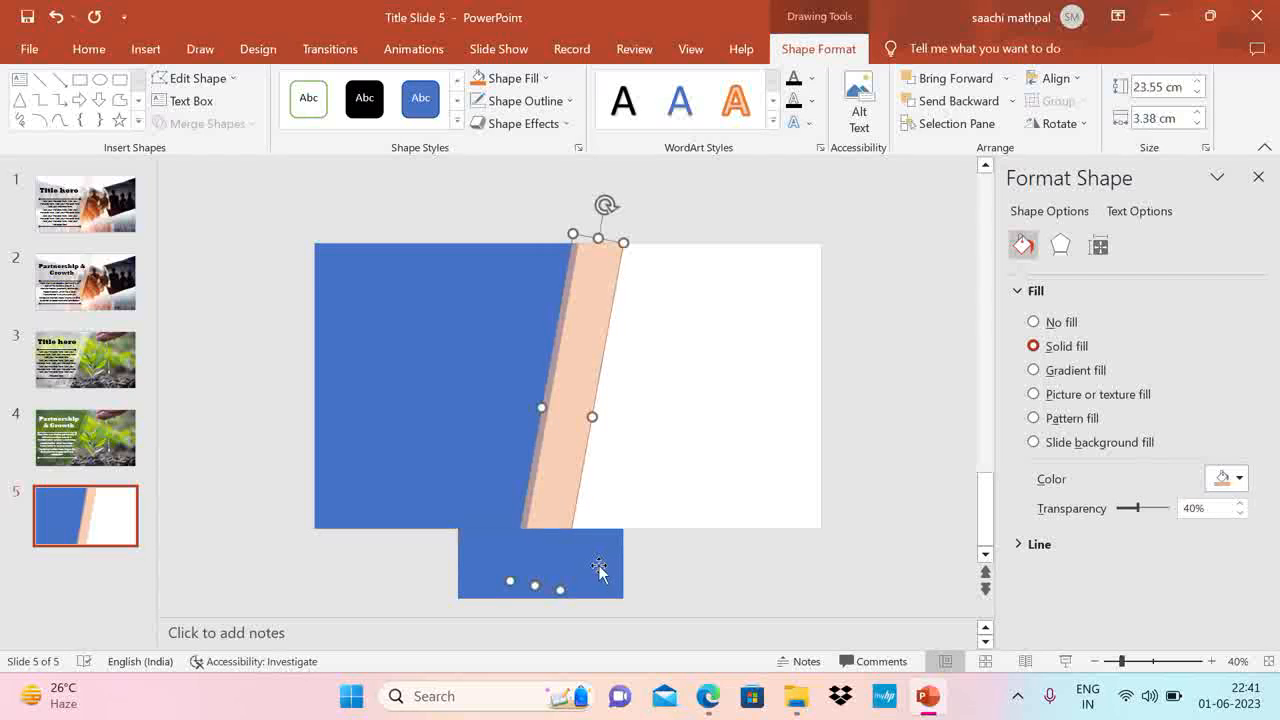
click(204, 123)
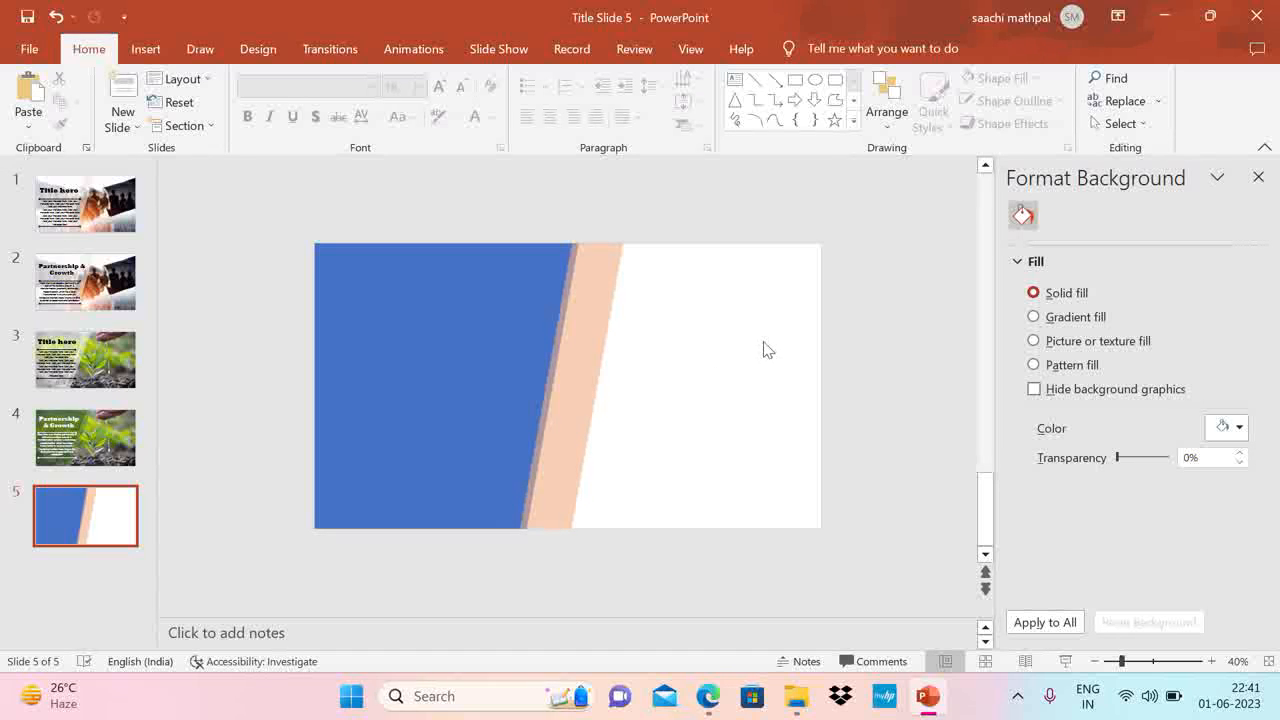
mouse_move(1057, 457)
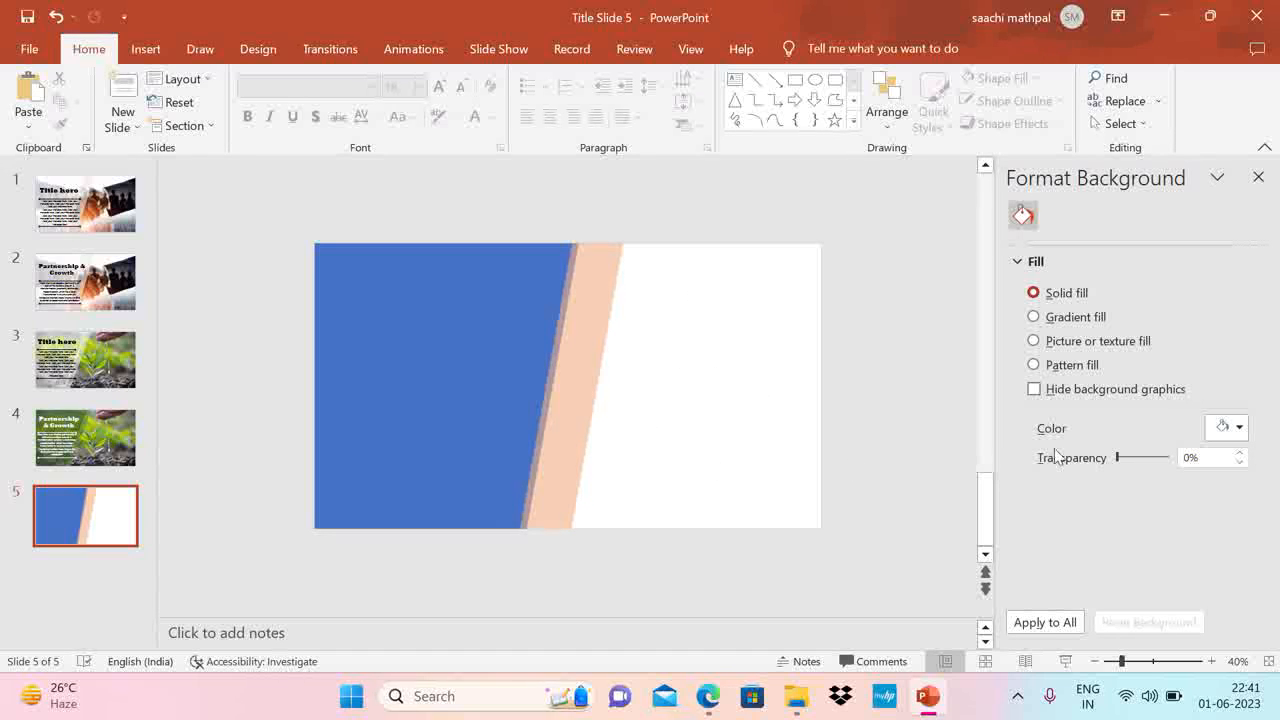
Step: Set the background picture's left and right offsets to -1%
click(1033, 340)
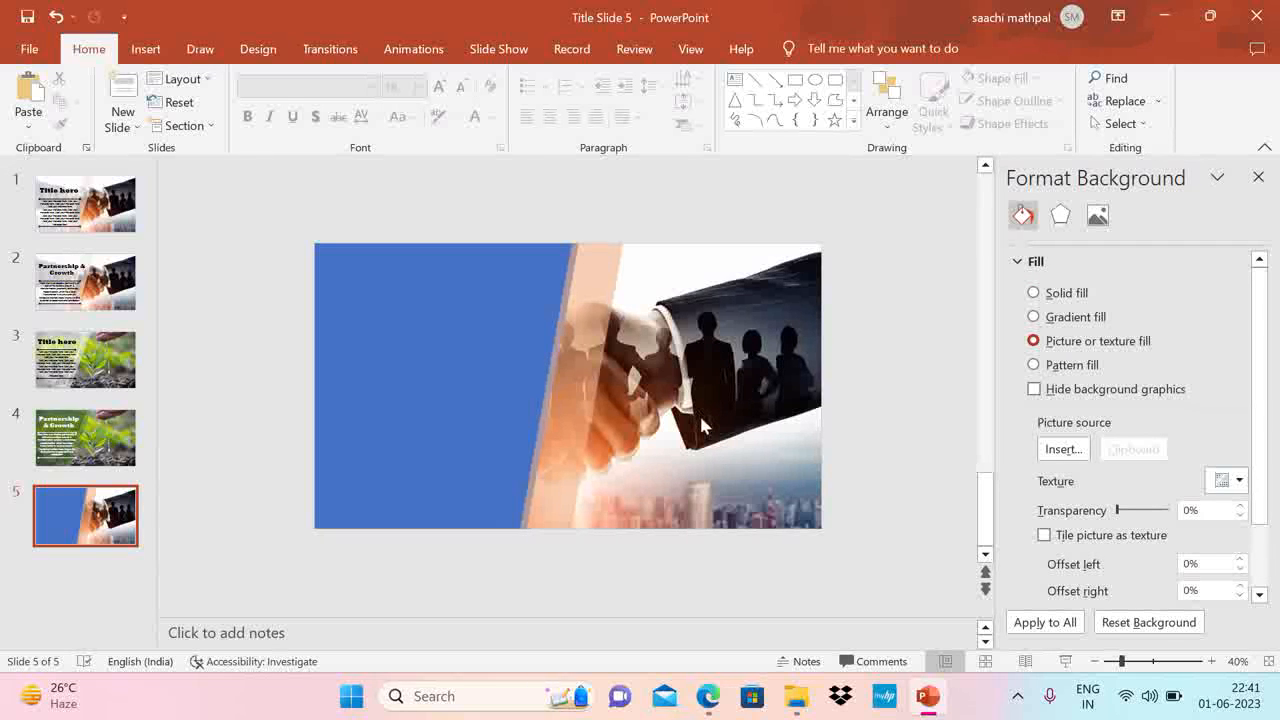
mouse_move(1065, 474)
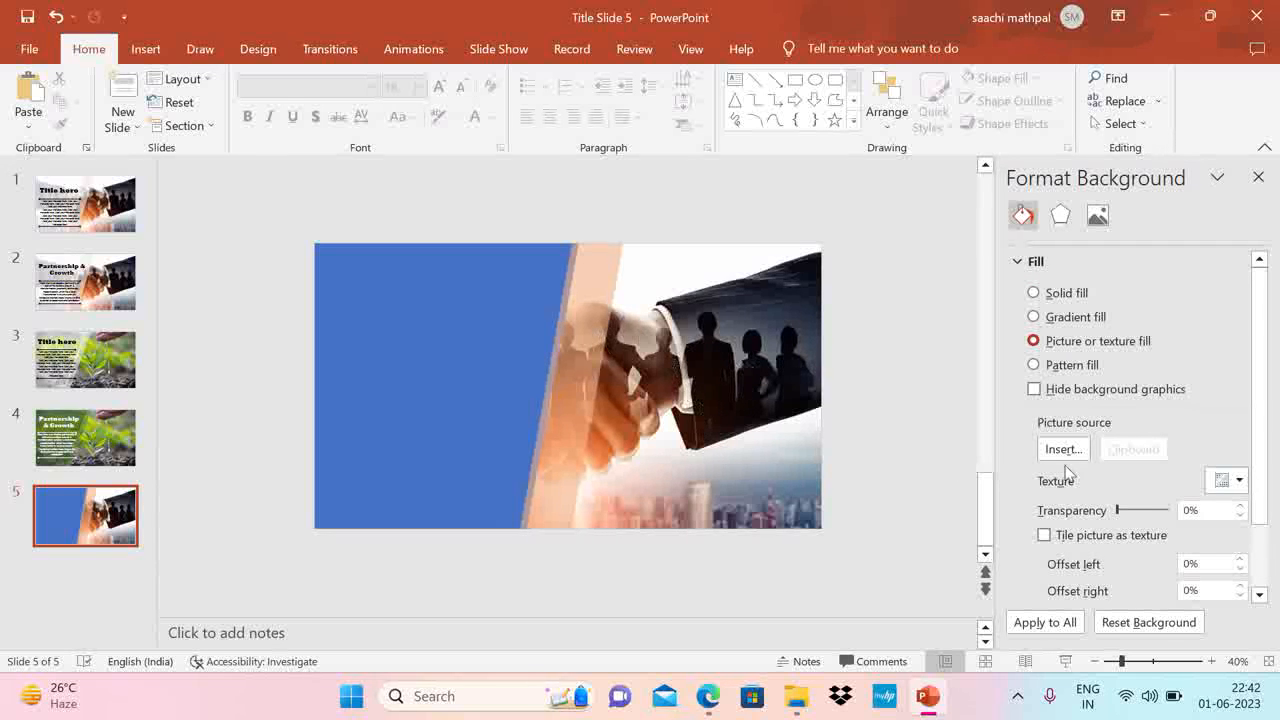
click(1062, 448)
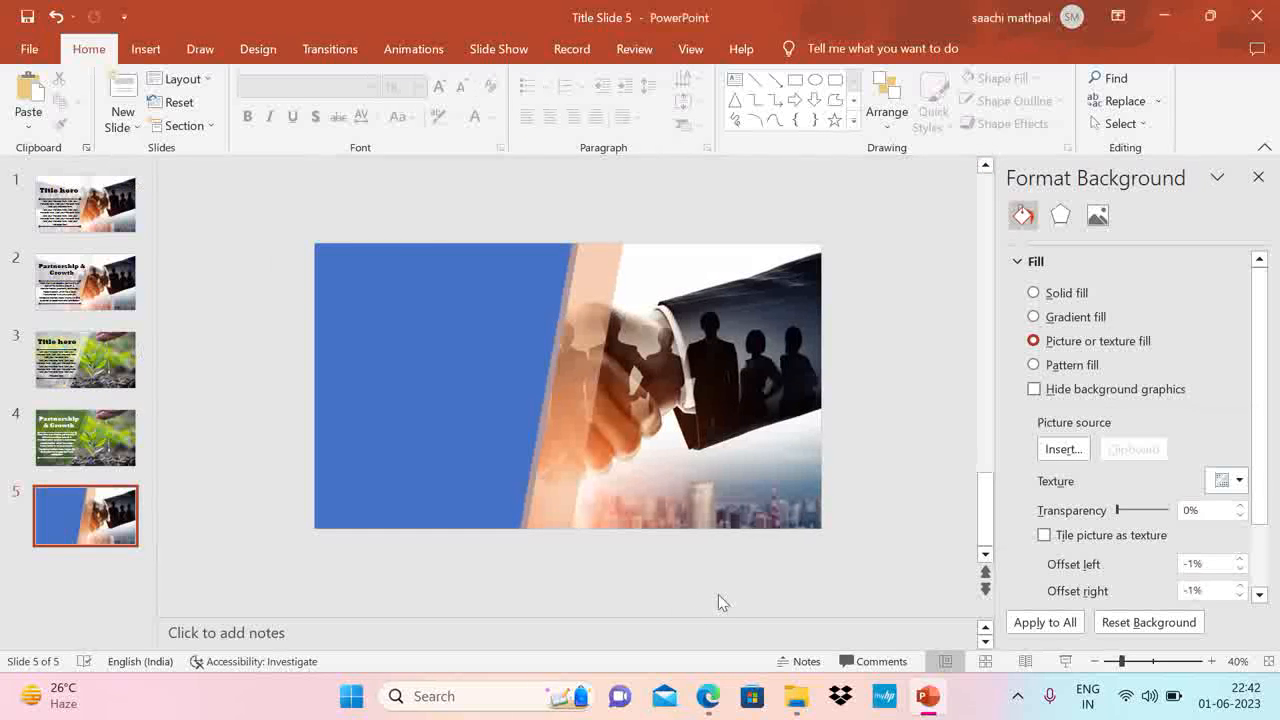
mouse_move(593, 446)
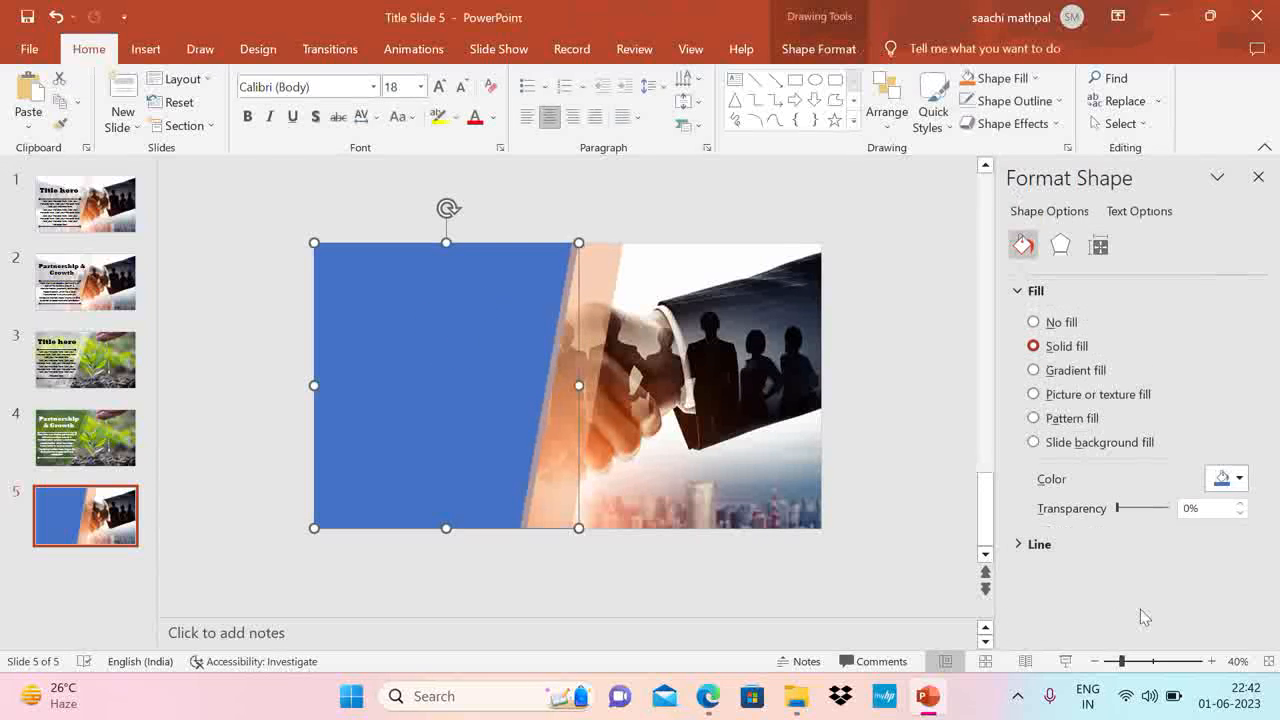
Step: Change the rectangle's fill to white and make it partly transparent
click(1240, 478)
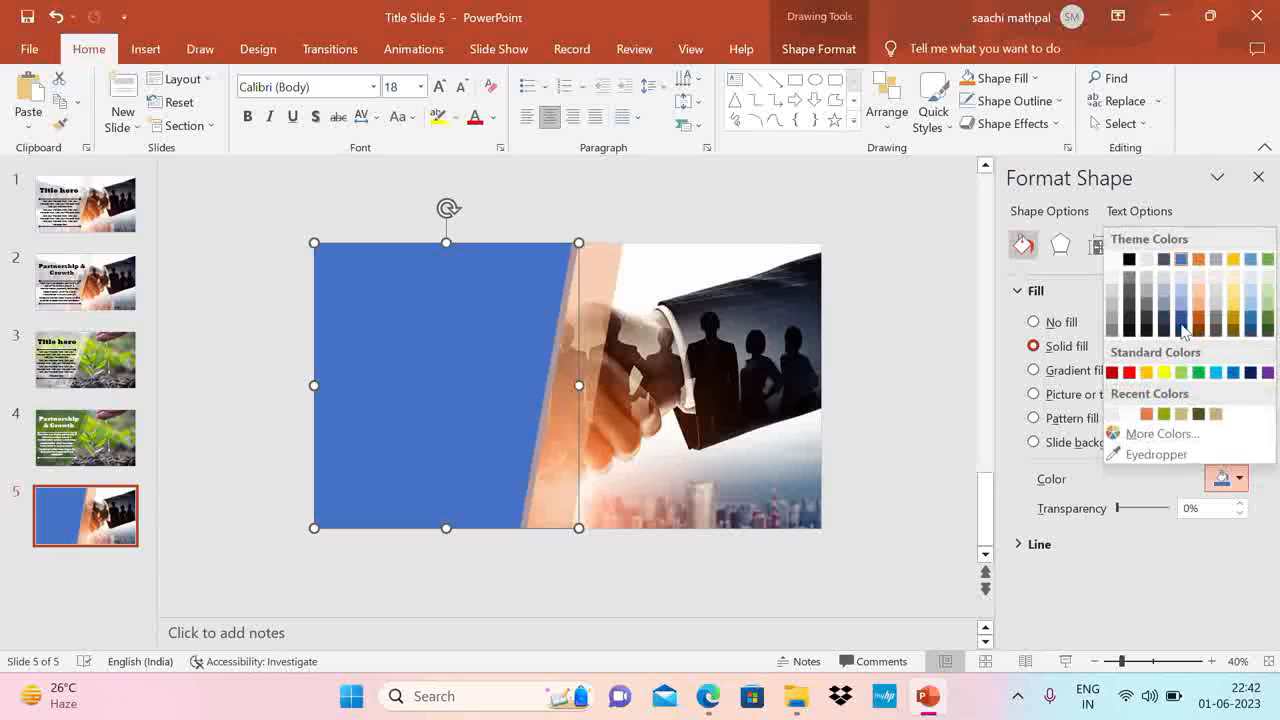
click(1129, 259)
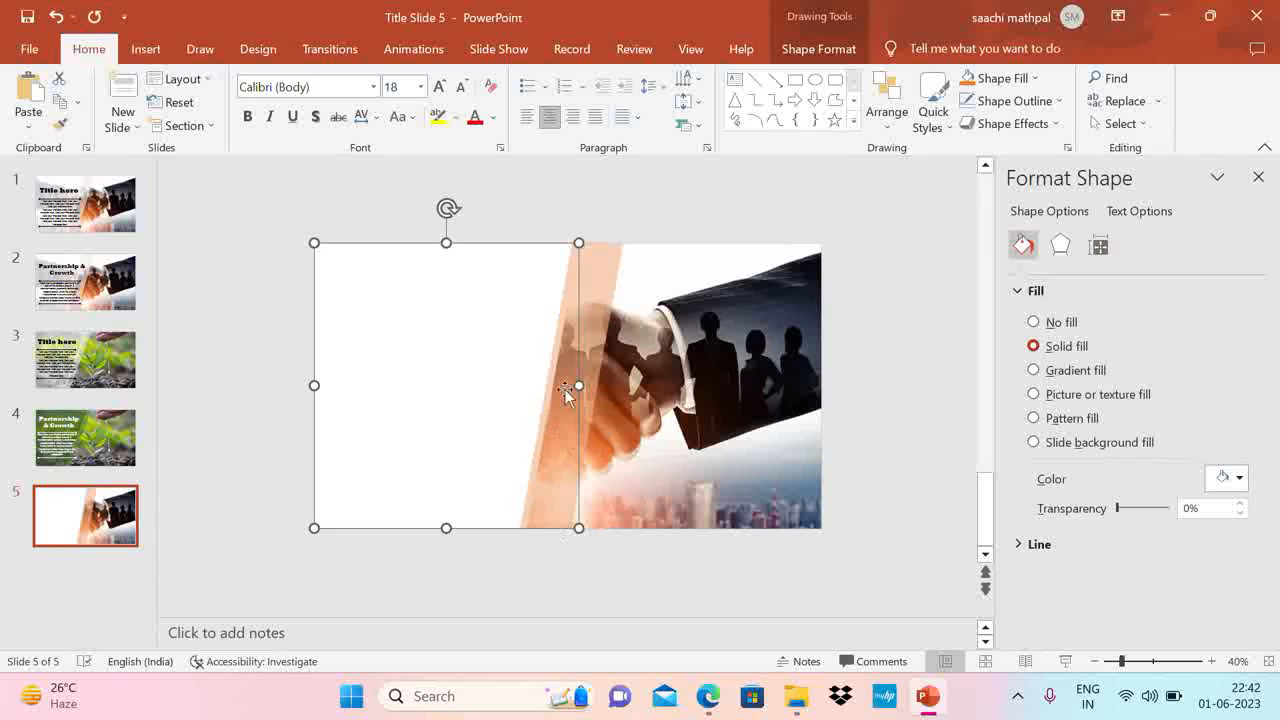
drag(1117, 508, 1133, 508)
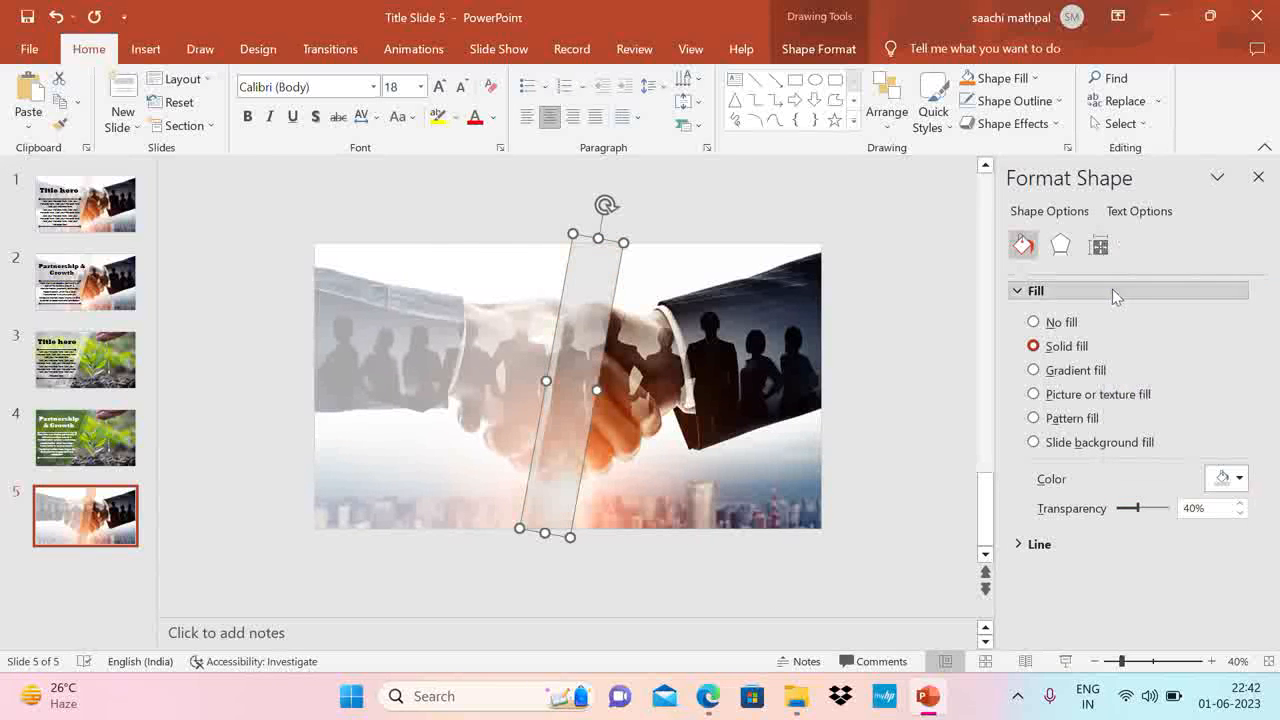
Step: Fine-tune the strip and rectangle transparency to about a third, then view slide 2
drag(1160, 508, 1148, 508)
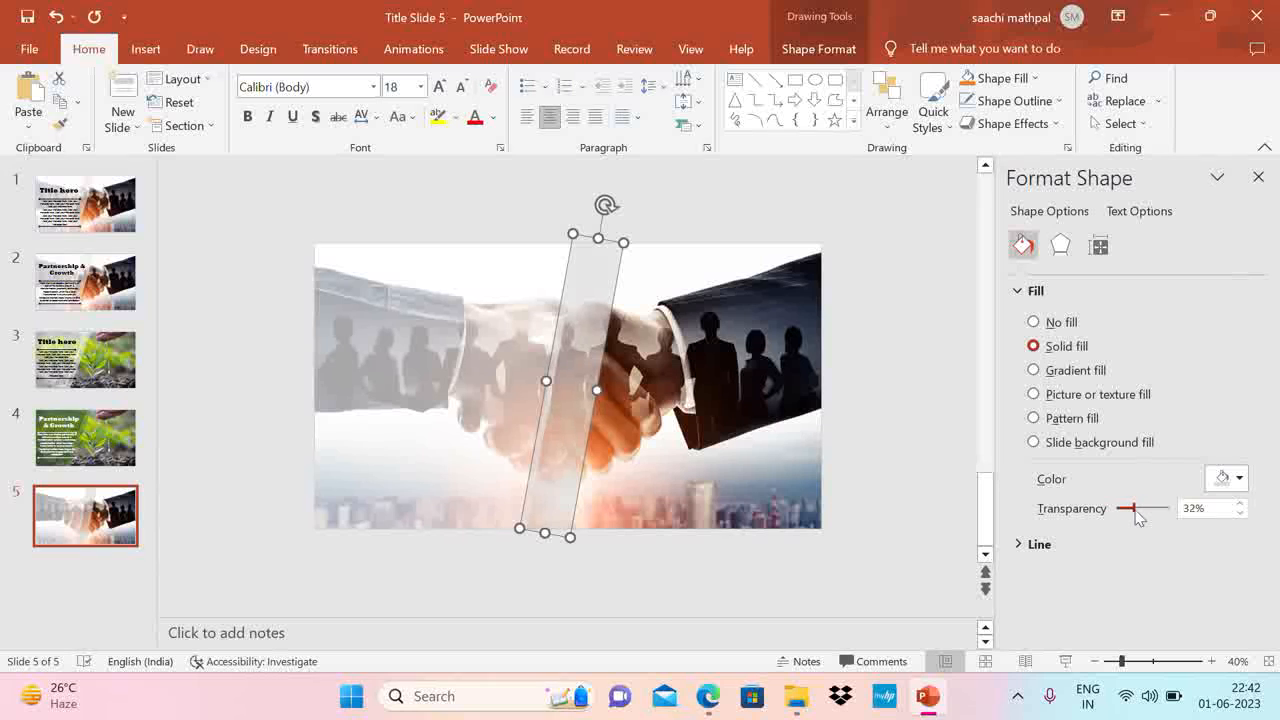
drag(1147, 508, 1130, 508)
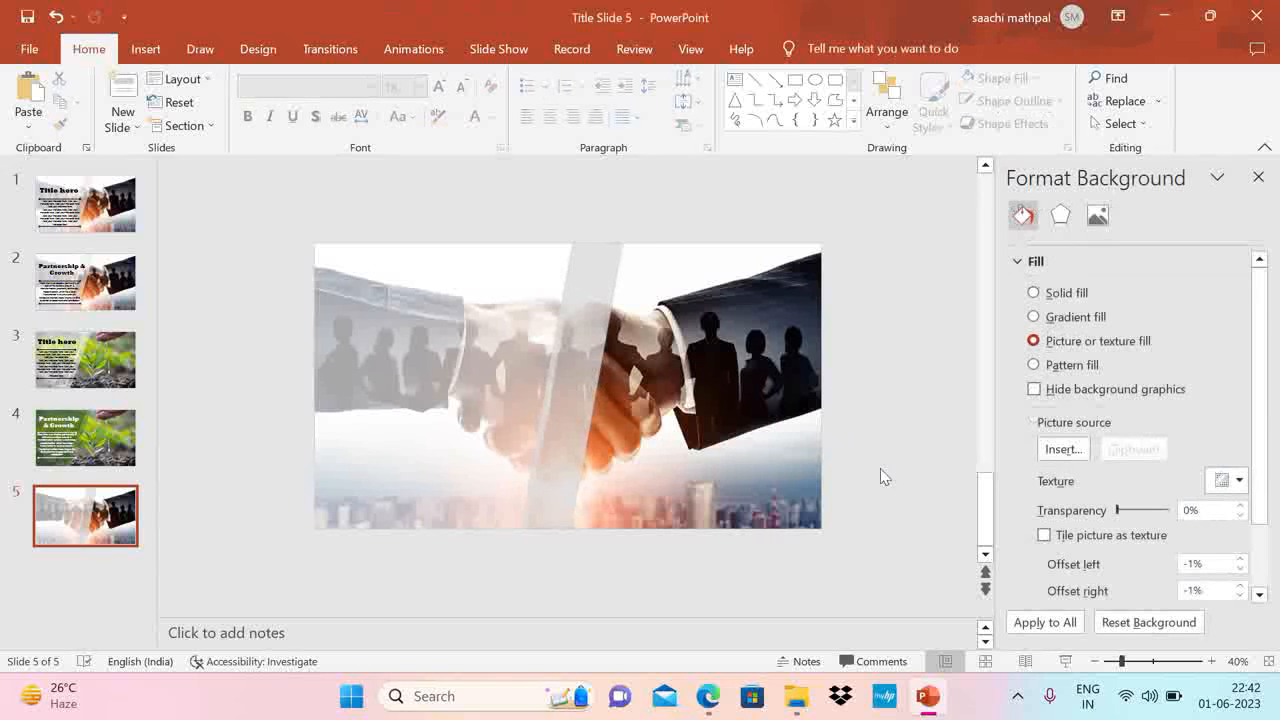
click(547, 380)
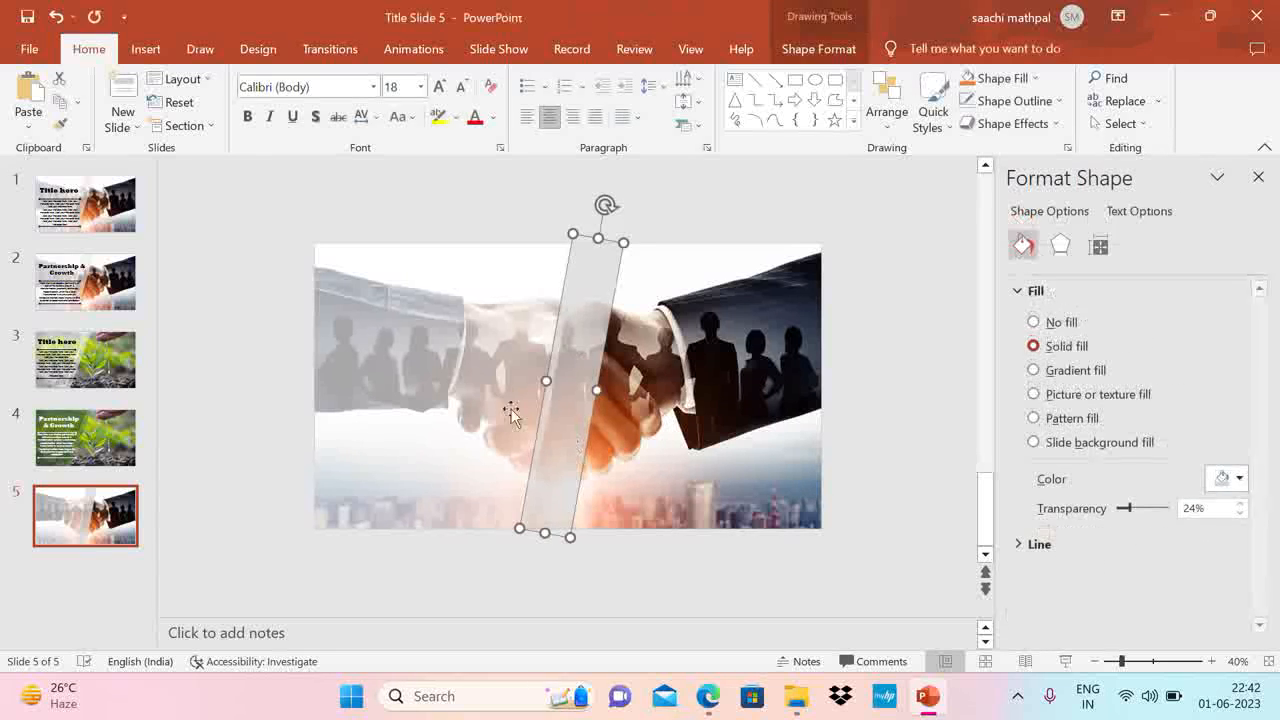
drag(1128, 508, 1135, 508)
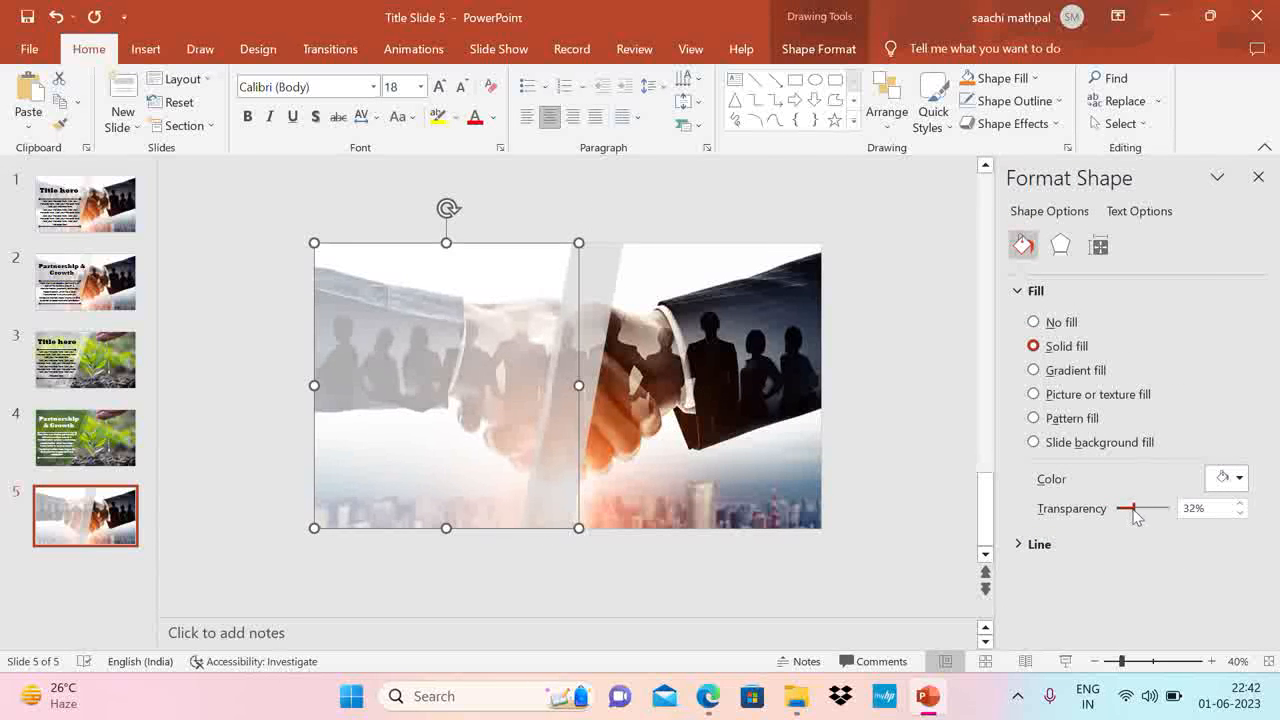
drag(1132, 509, 1150, 509)
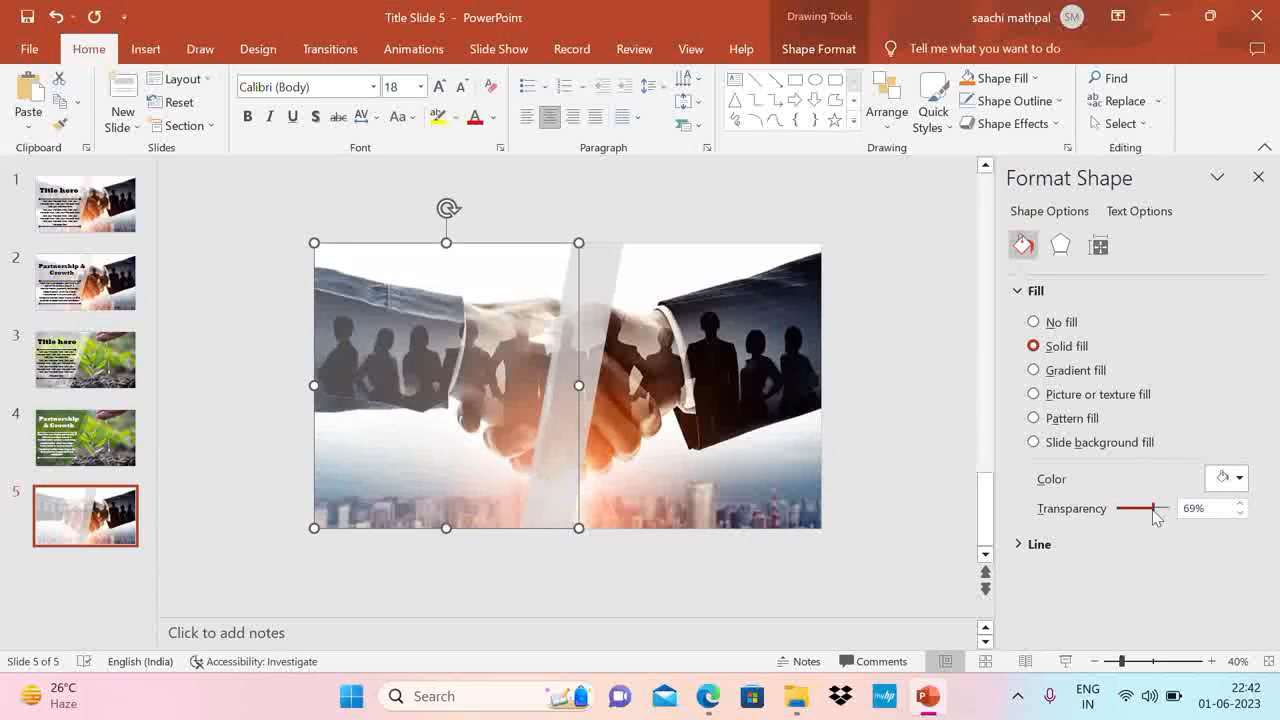
drag(1157, 512, 1133, 512)
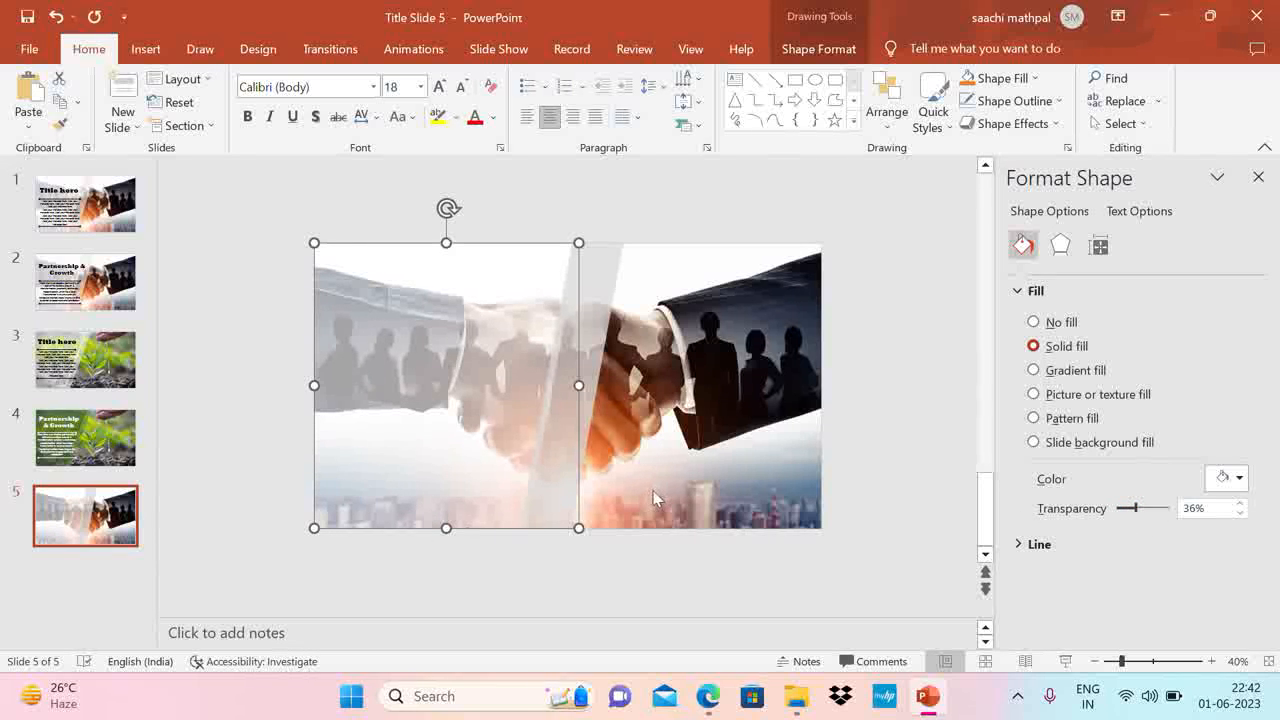
drag(1135, 508, 1130, 508)
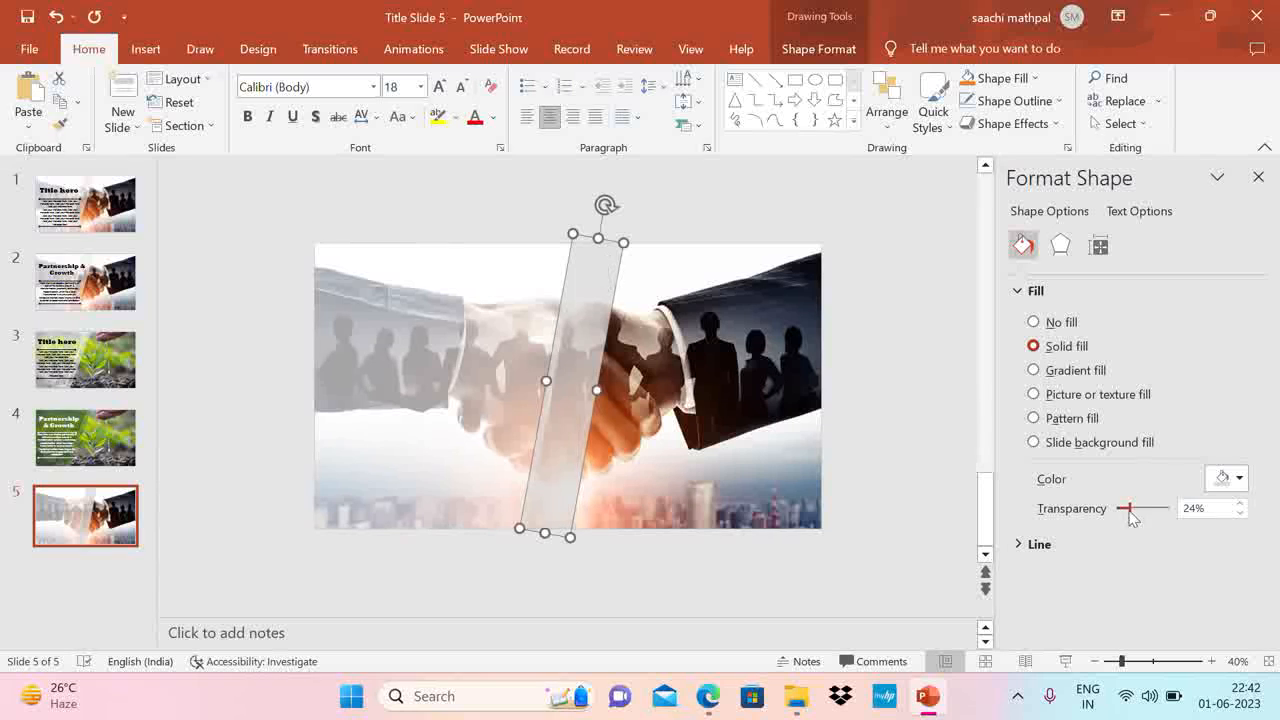
drag(1138, 509, 1130, 509)
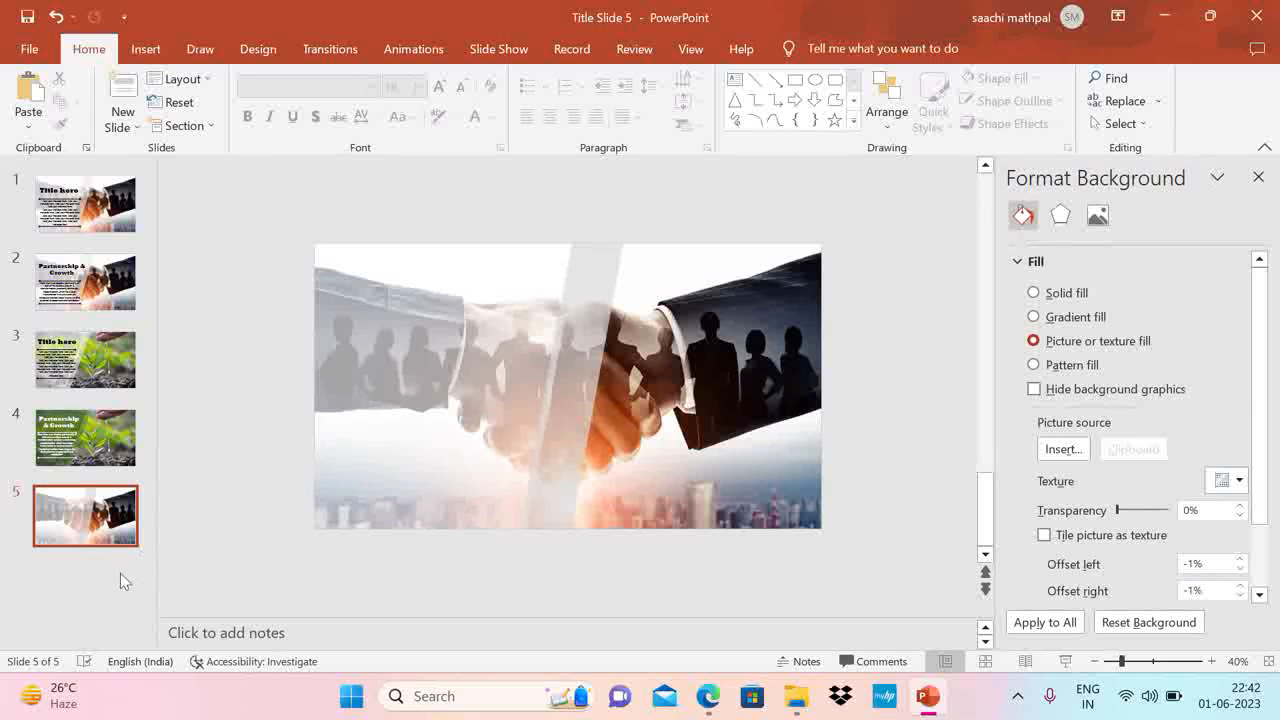
click(85, 282)
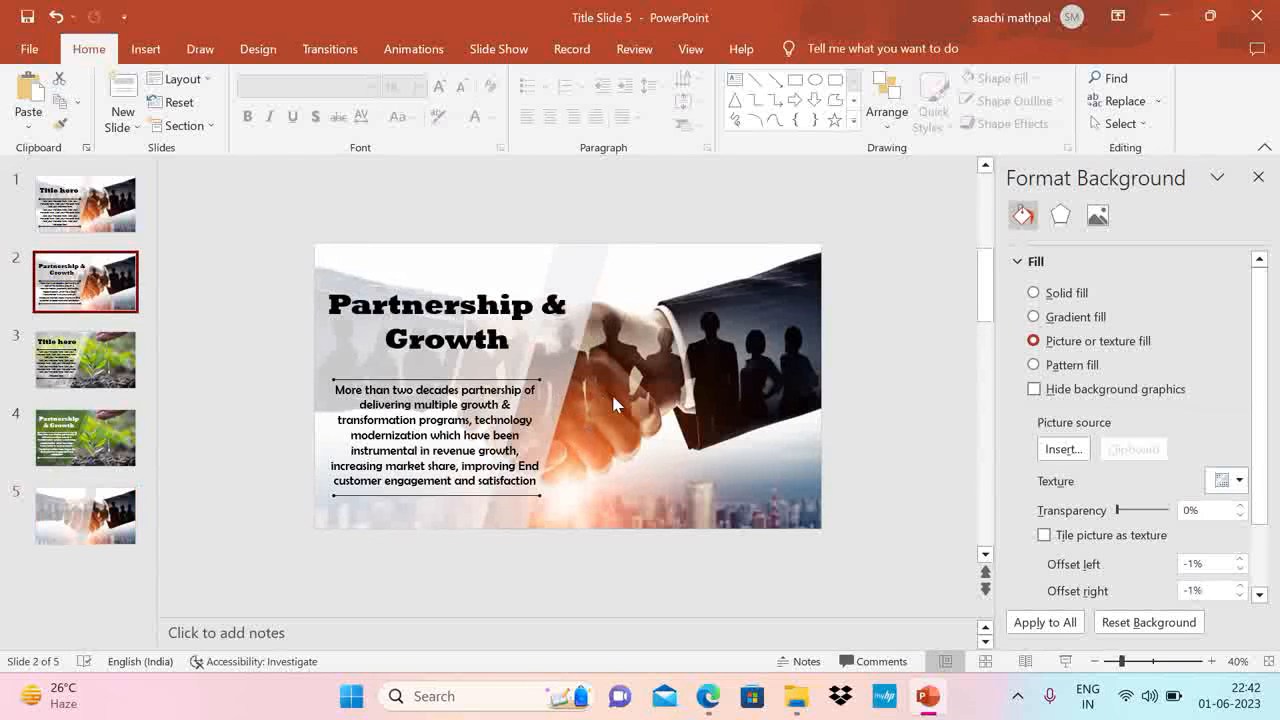